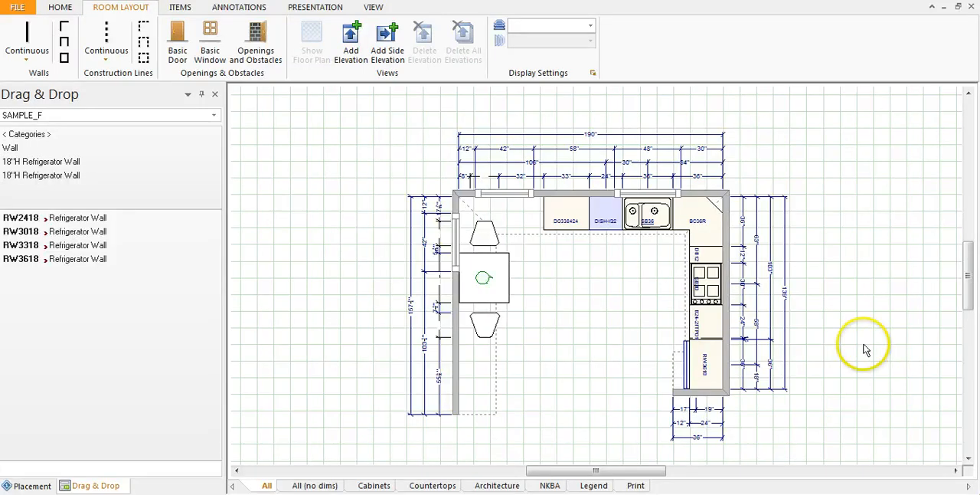
pyautogui.moveTo(508, 221)
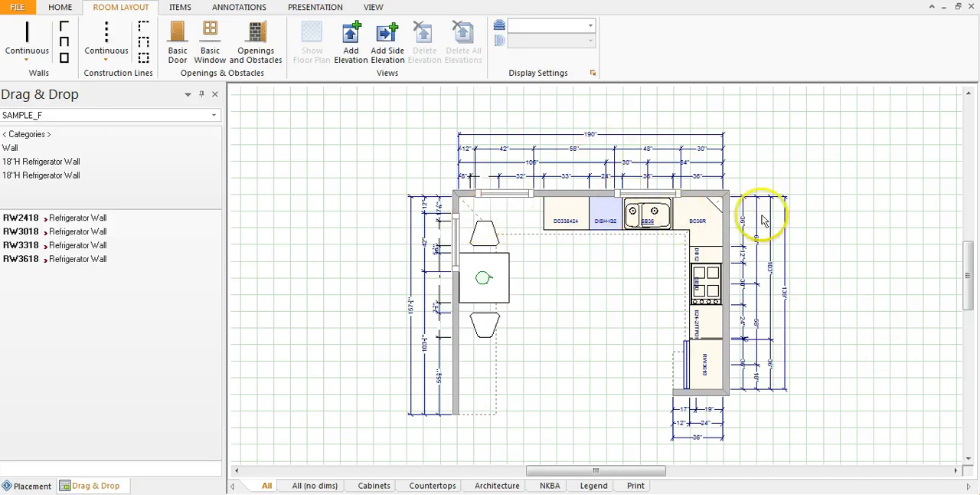
pyautogui.moveTo(601, 237)
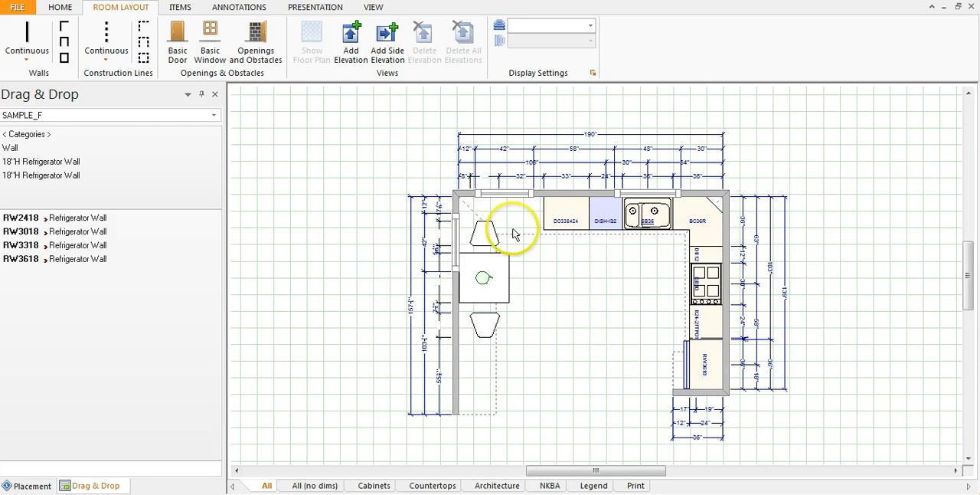
pyautogui.moveTo(628, 237)
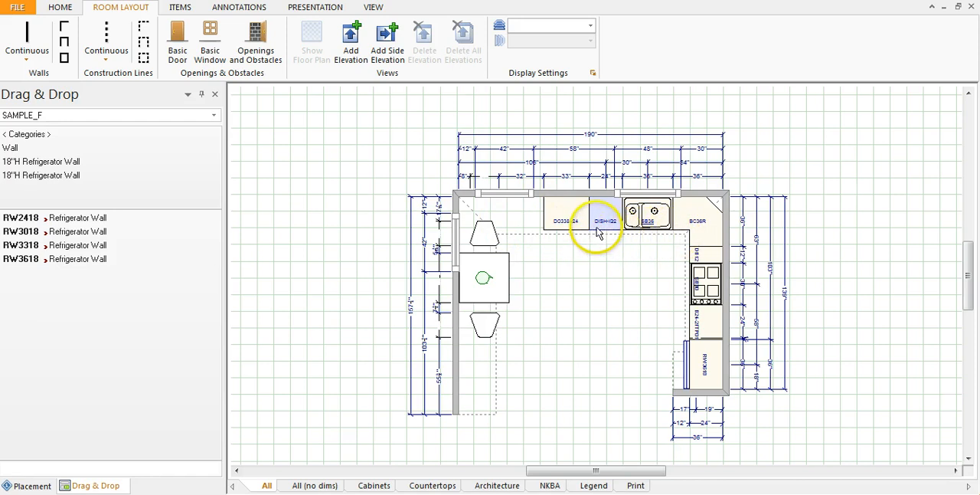
# - Select the north wall of the kitchen floor plan
pyautogui.click(600, 220)
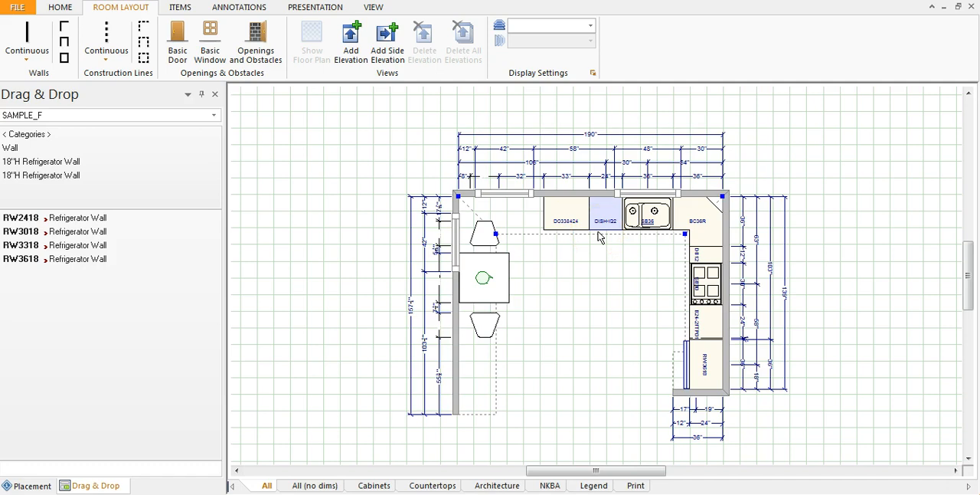
# - Generate the north wall elevation from the Room Layout ribbon's Add Elevation
pyautogui.click(350, 38)
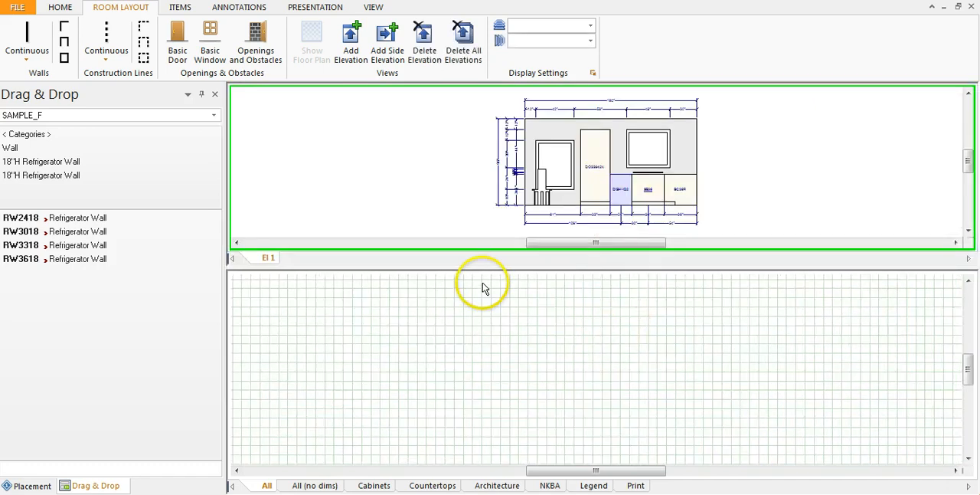
pyautogui.moveTo(630, 134)
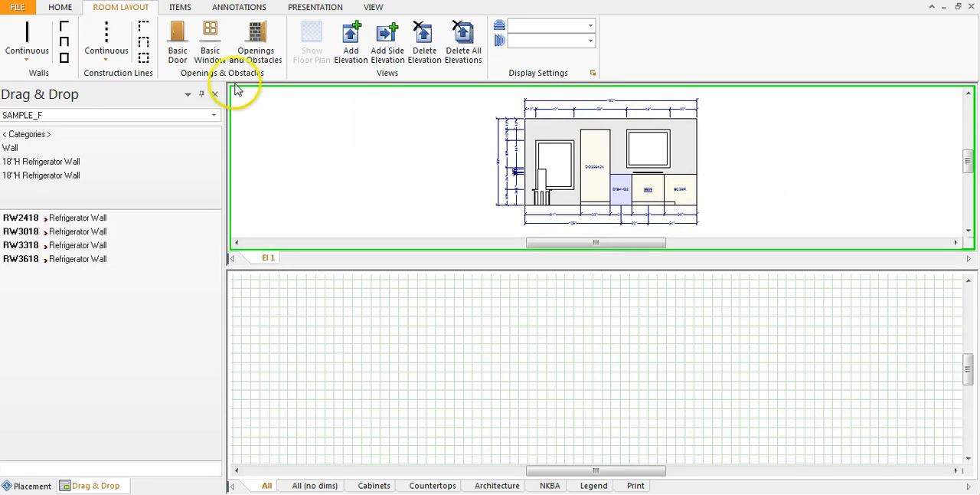
pyautogui.moveTo(661, 263)
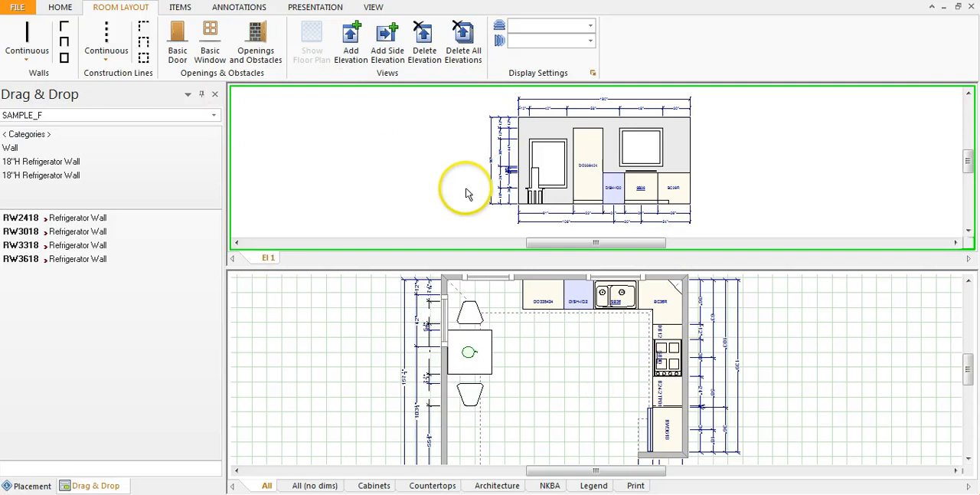
pyautogui.moveTo(472, 107)
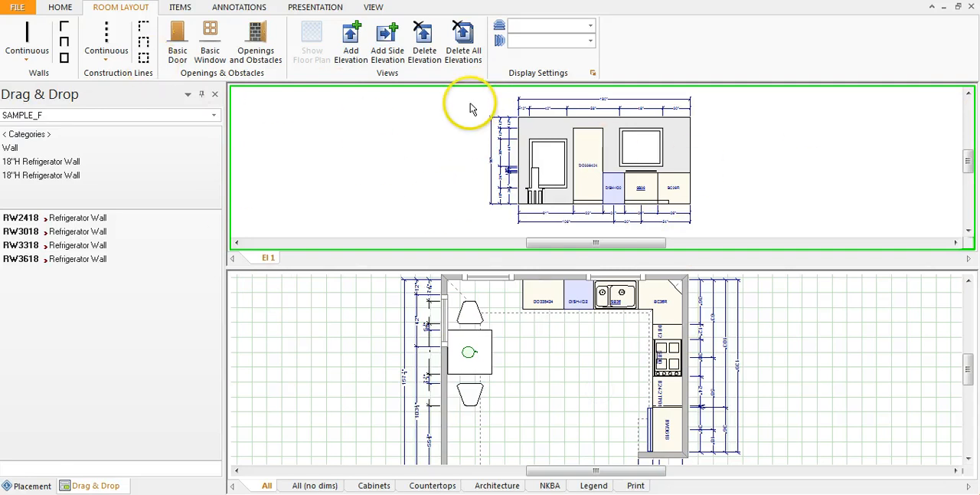
pyautogui.moveTo(380, 153)
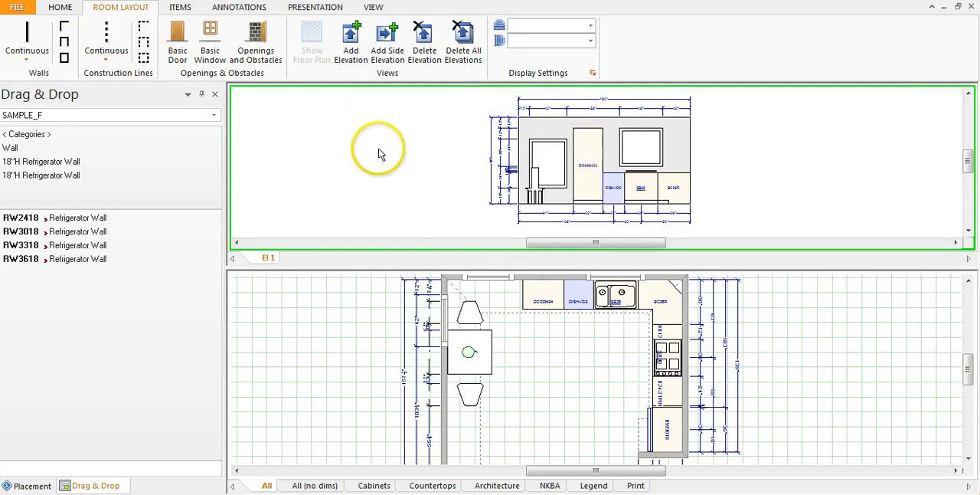
# - Start a print job from File > Print with Adobe PDF as the printer
pyautogui.click(17, 6)
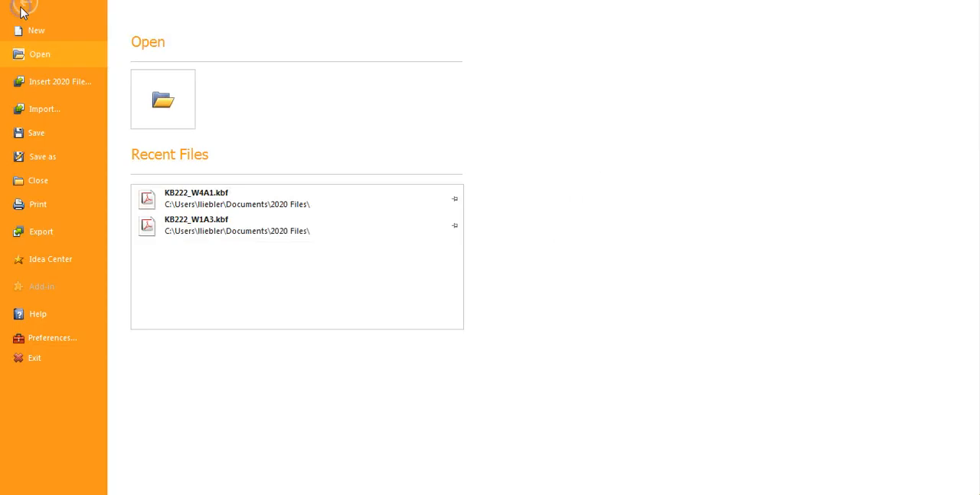
pyautogui.click(37, 203)
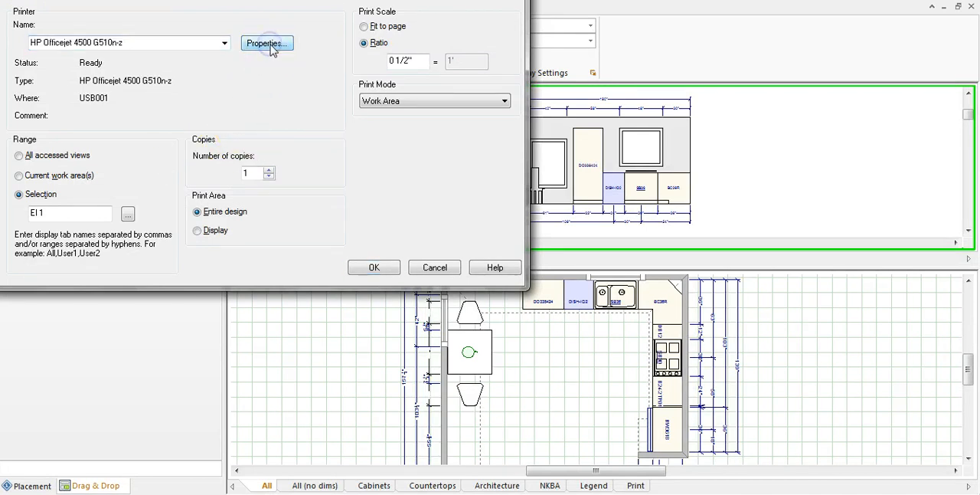
pyautogui.click(266, 43)
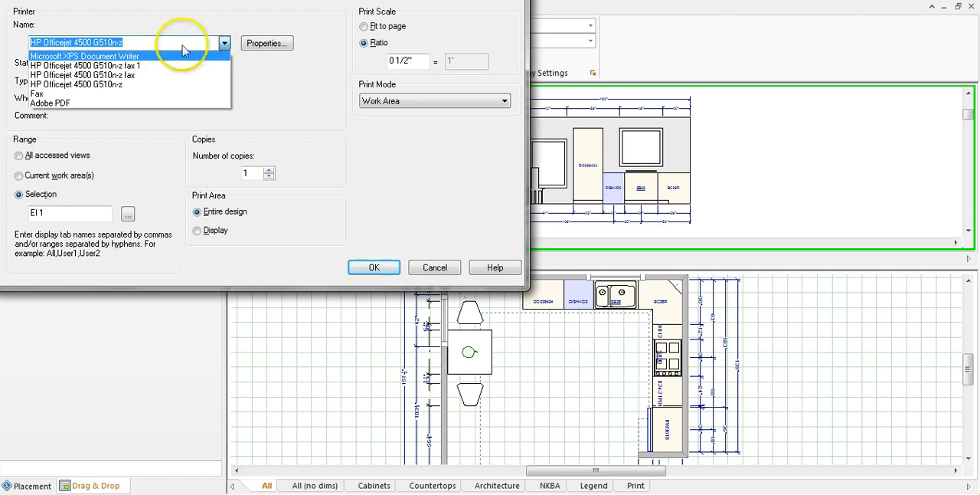
pyautogui.moveTo(259, 60)
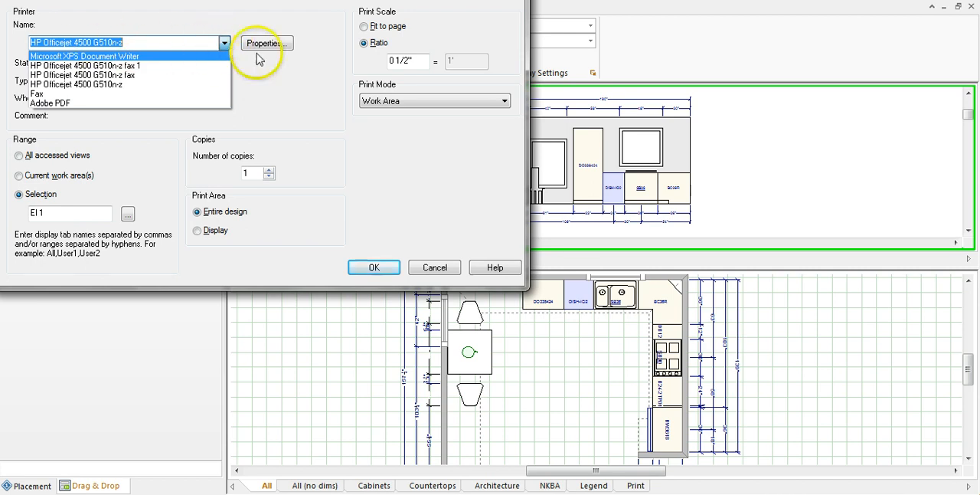
pyautogui.click(49, 102)
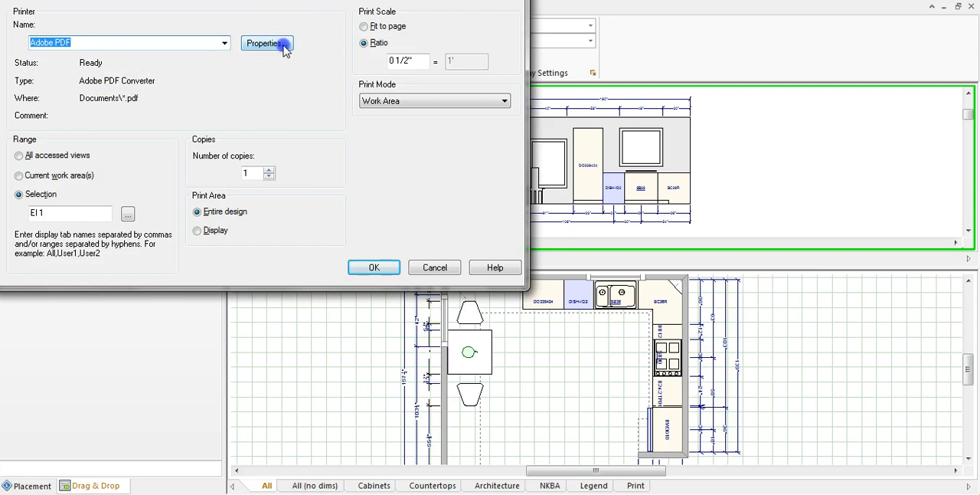
# - Set Adobe PDF properties to 11x17 paper in landscape orientation and confirm
pyautogui.click(266, 43)
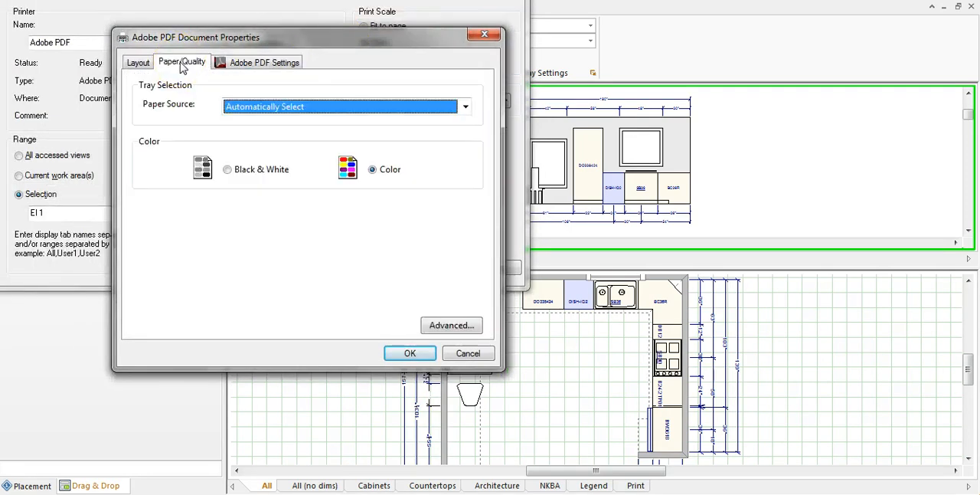
pyautogui.click(138, 61)
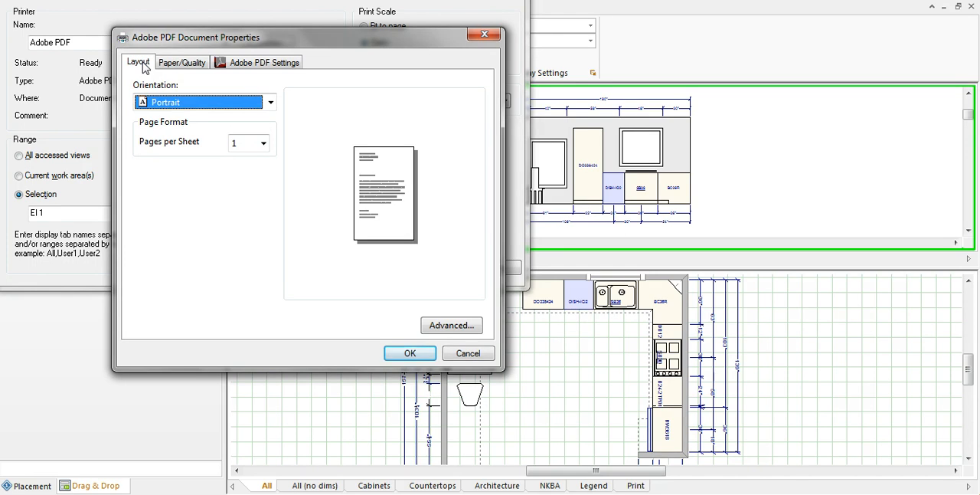
pyautogui.moveTo(451, 325)
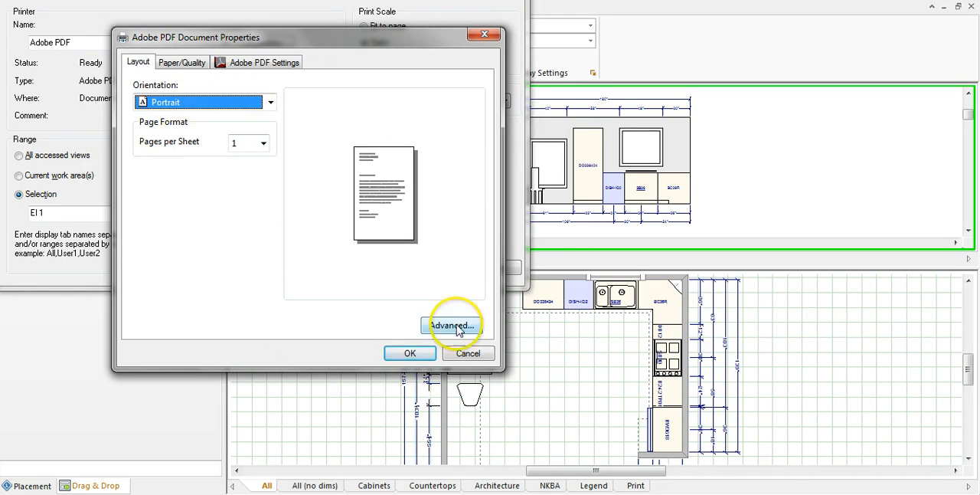
pyautogui.click(452, 326)
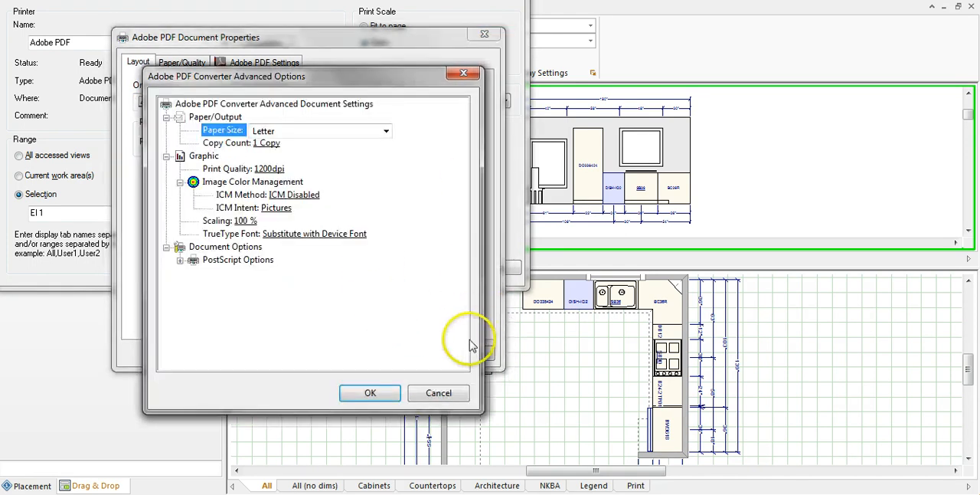
pyautogui.click(386, 130)
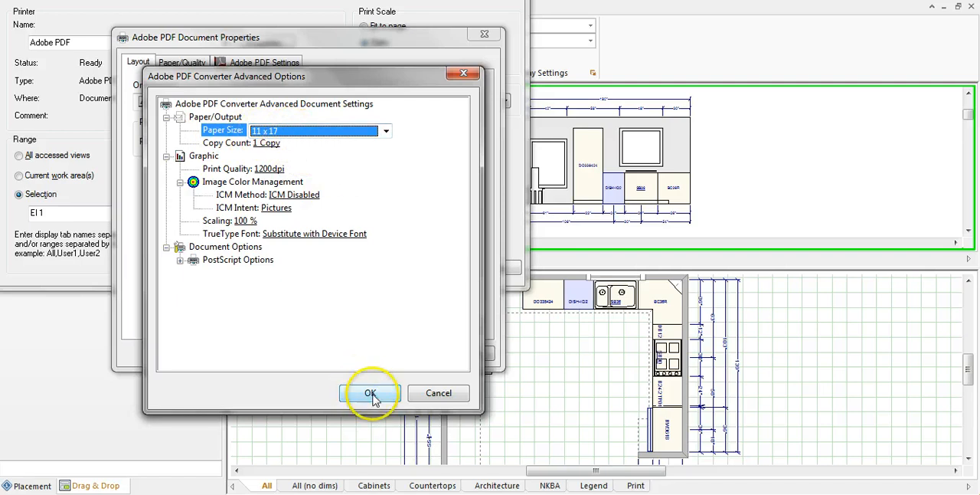
pyautogui.click(370, 392)
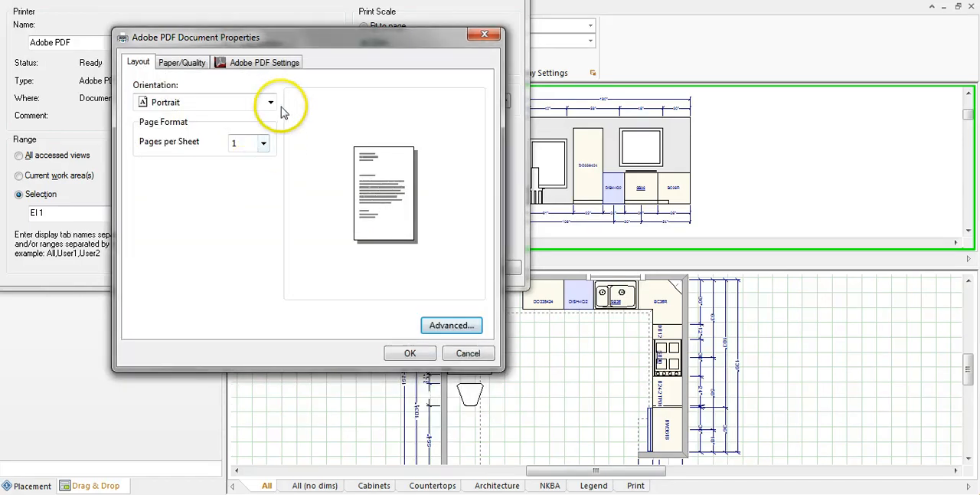
pyautogui.click(165, 101)
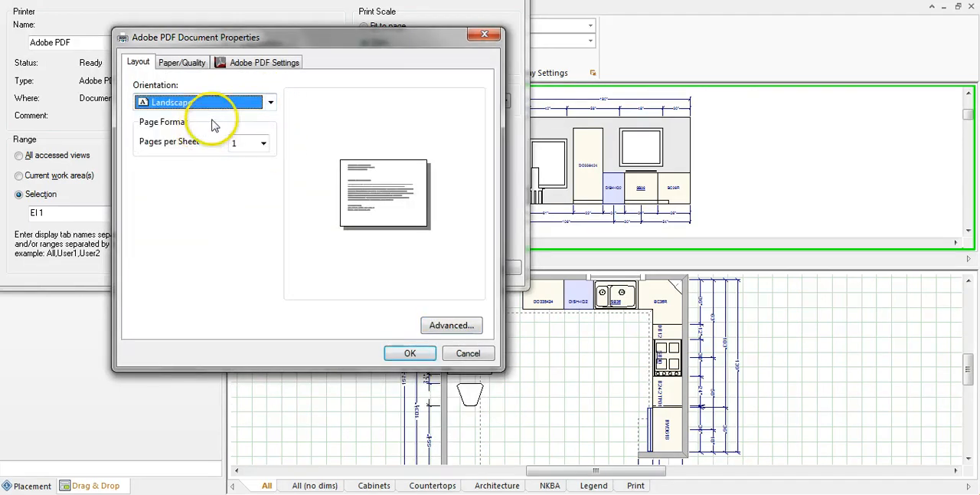
pyautogui.click(411, 352)
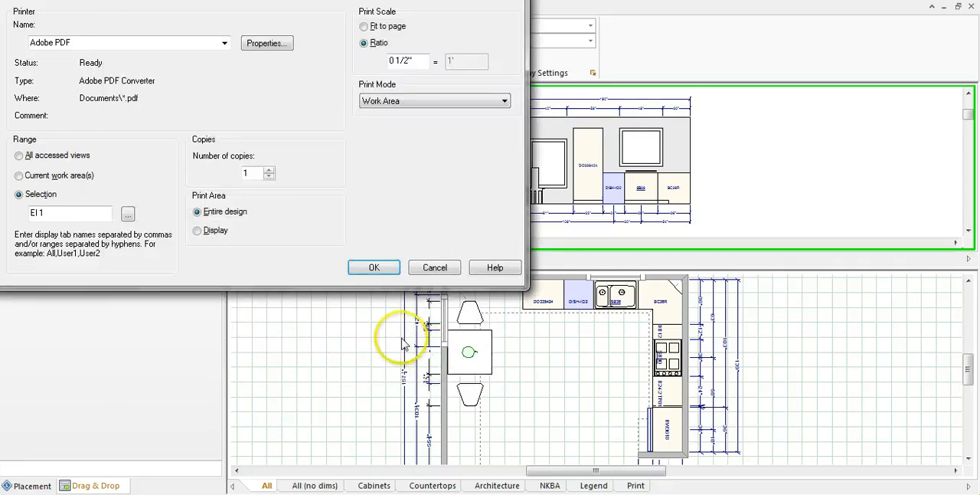
pyautogui.moveTo(407, 375)
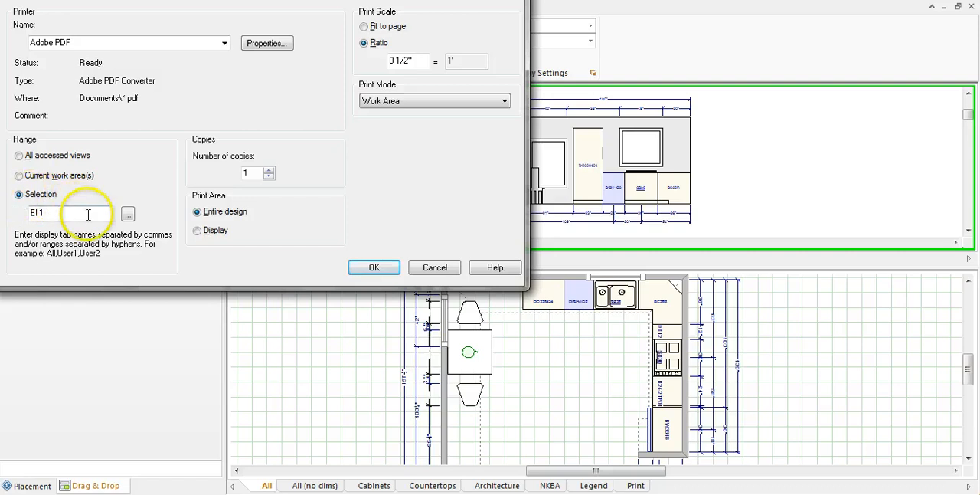
# - Tick the El 1 elevation in Display Tab Selections as the view to print
pyautogui.click(129, 214)
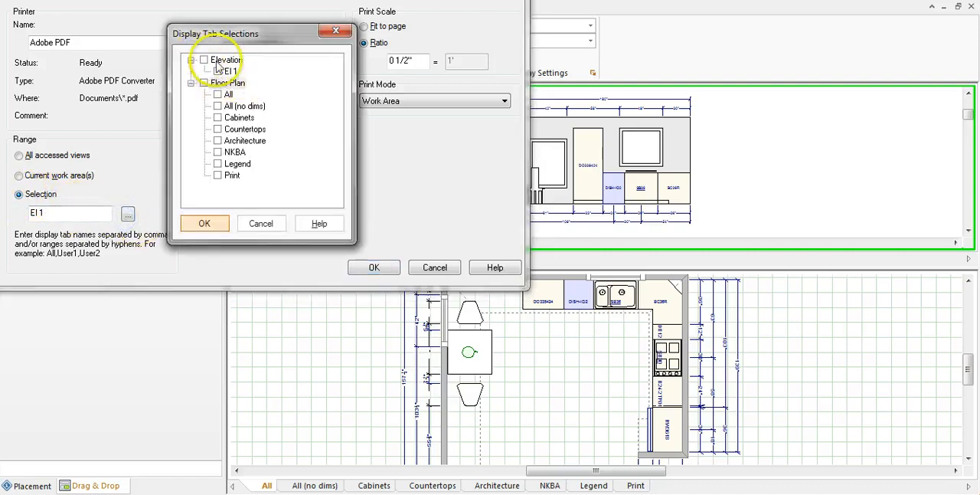
pyautogui.click(205, 60)
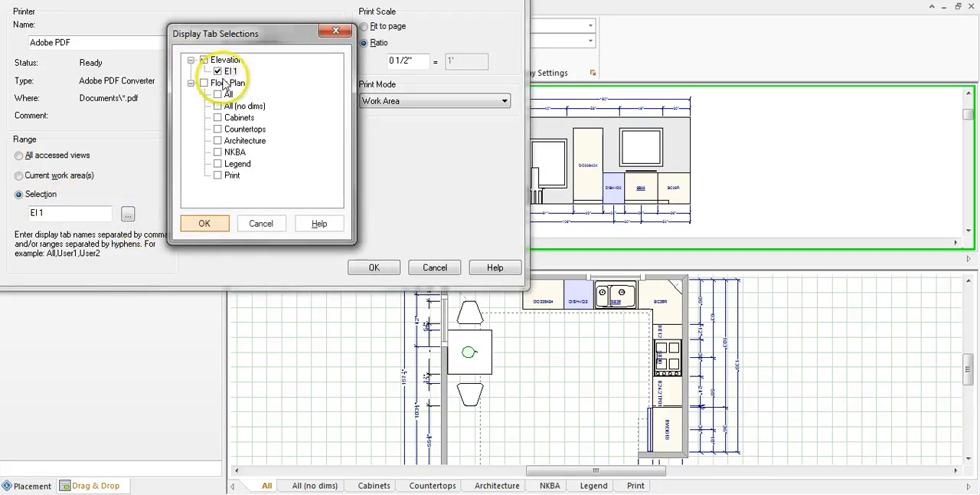
pyautogui.click(205, 59)
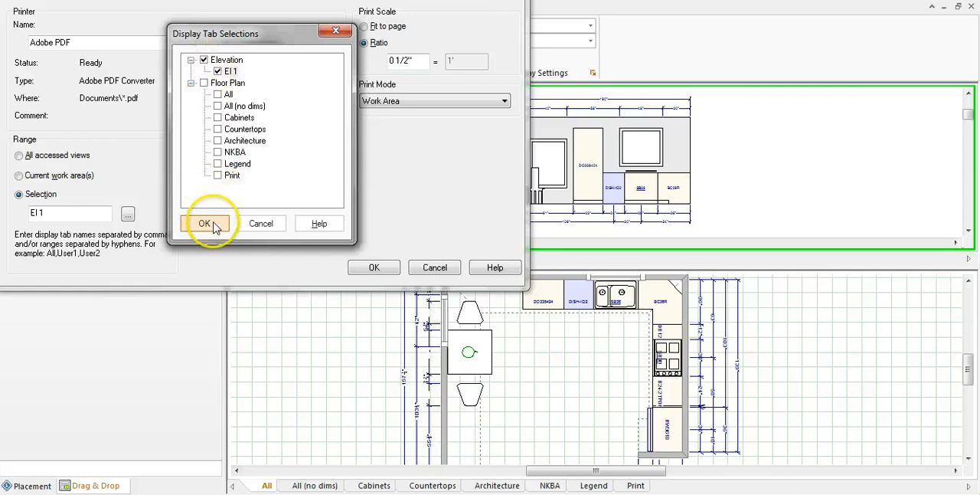
# - Confirm the elevation view and set Print Mode Hidden with High Resolution quality
pyautogui.click(205, 223)
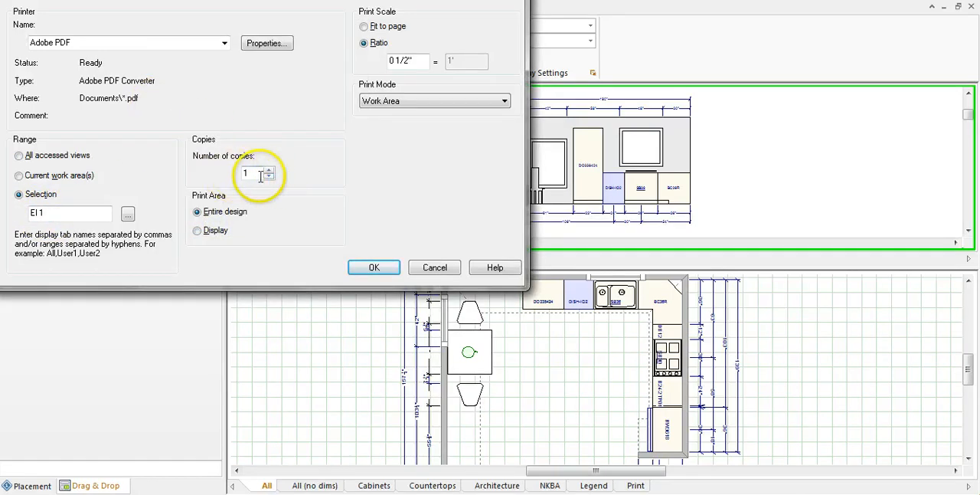
pyautogui.moveTo(389, 22)
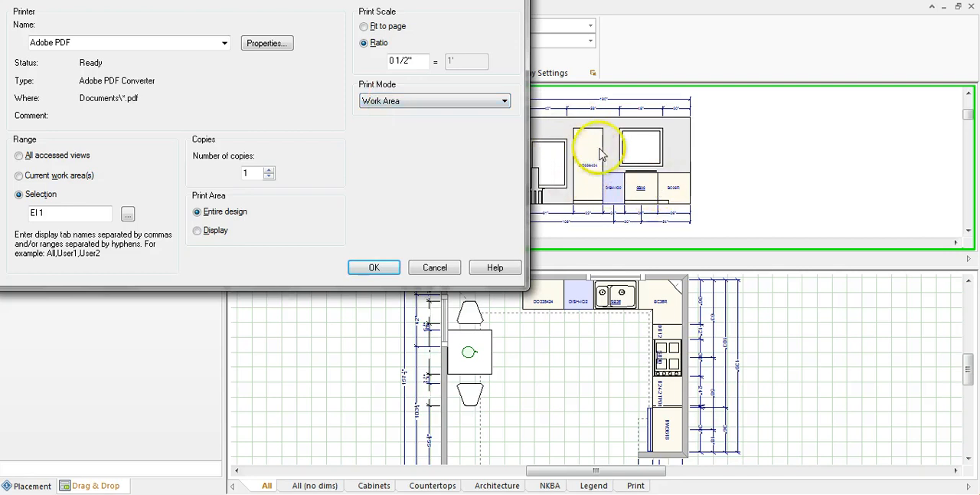
pyautogui.moveTo(616, 138)
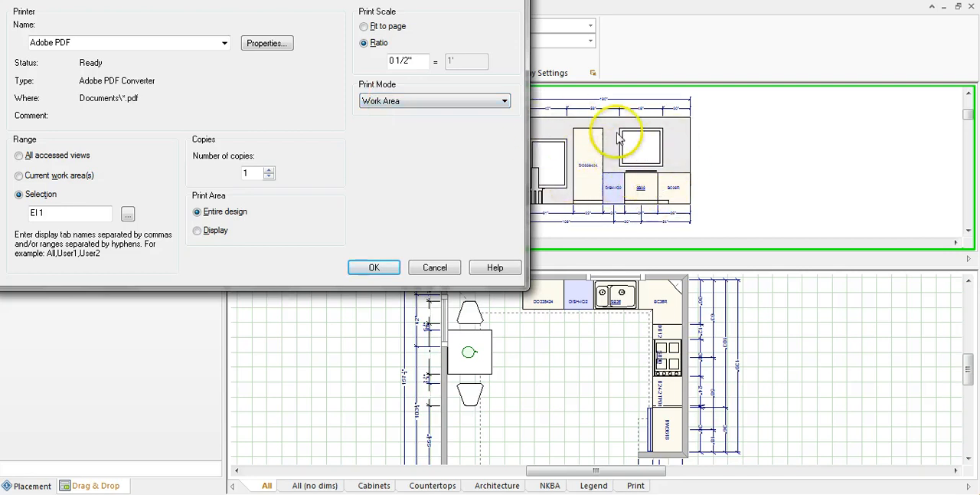
pyautogui.moveTo(664, 176)
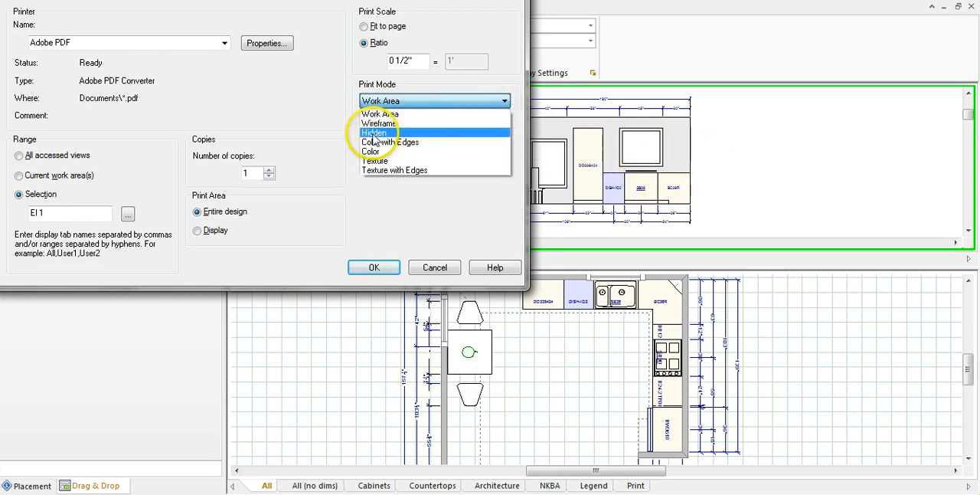
pyautogui.moveTo(380, 123)
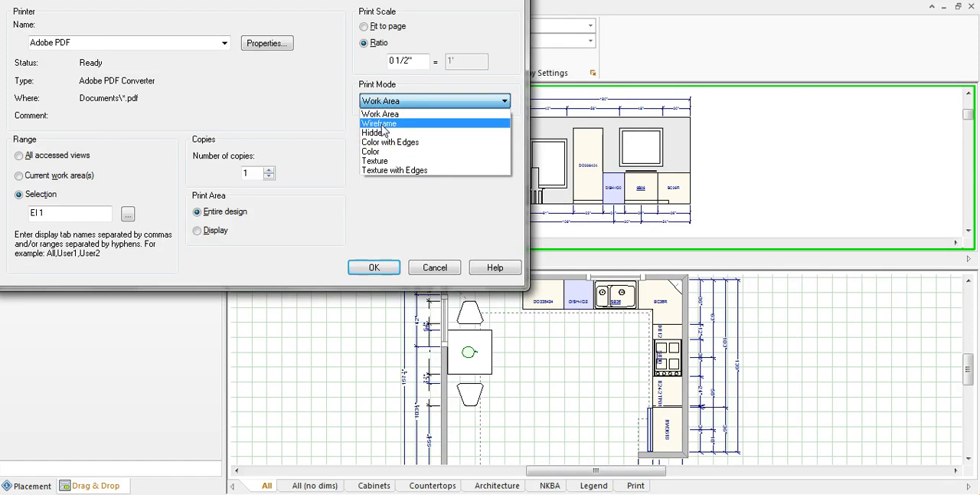
pyautogui.moveTo(374, 131)
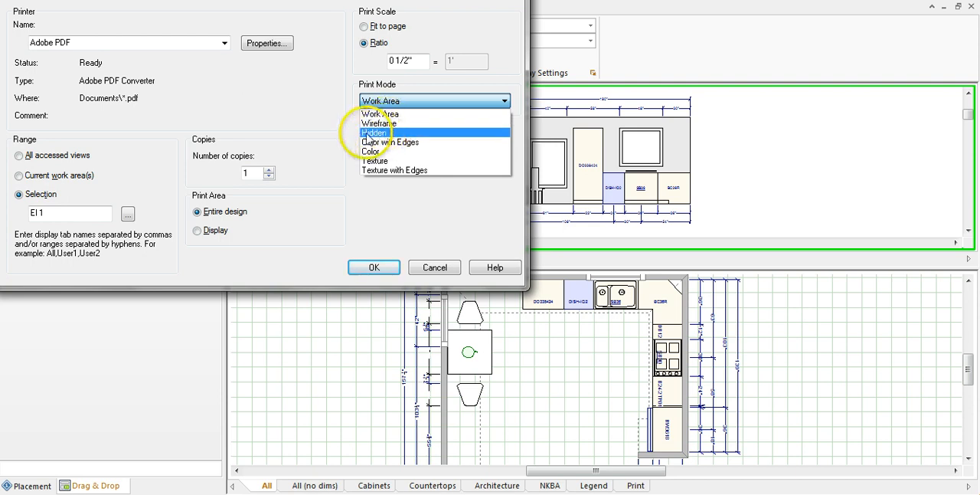
pyautogui.click(376, 132)
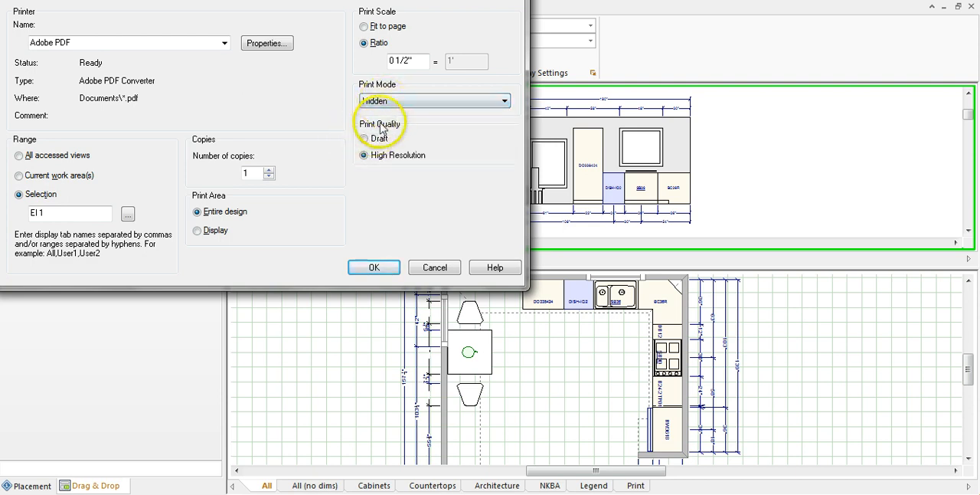
pyautogui.click(364, 154)
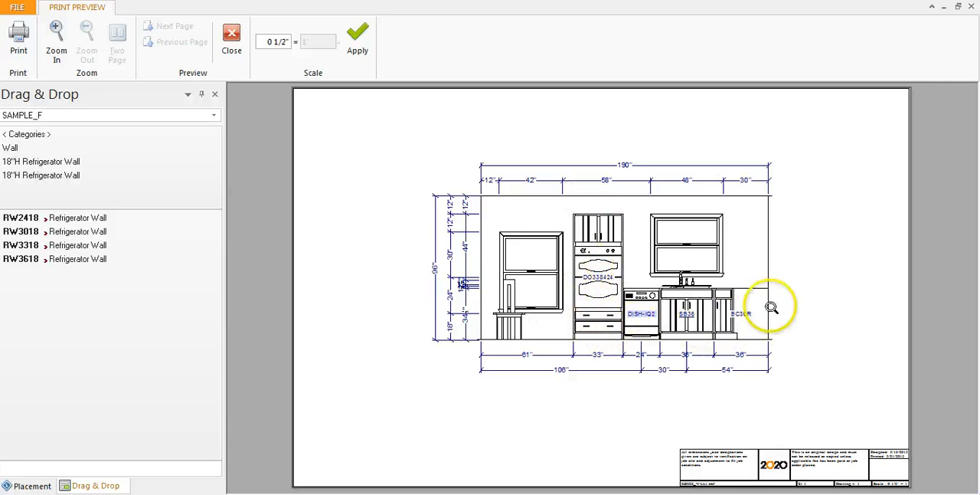
pyautogui.moveTo(781, 243)
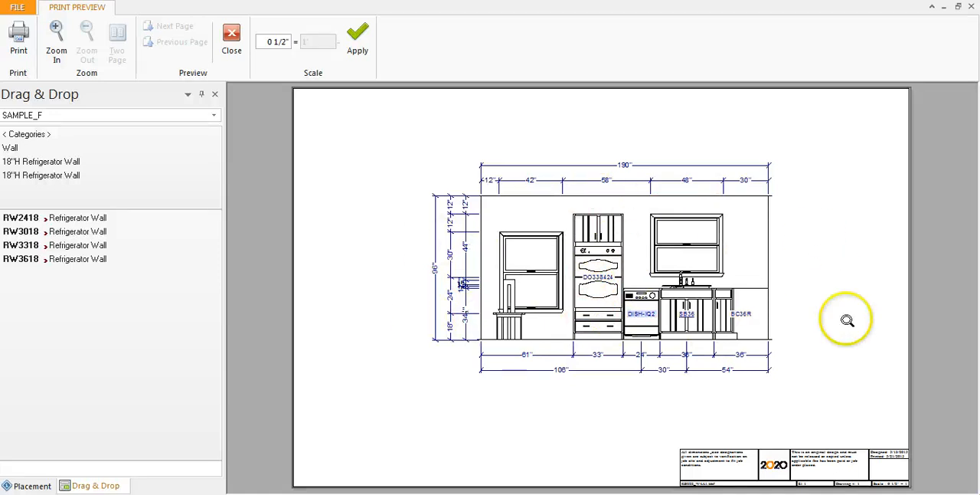
pyautogui.moveTo(683, 202)
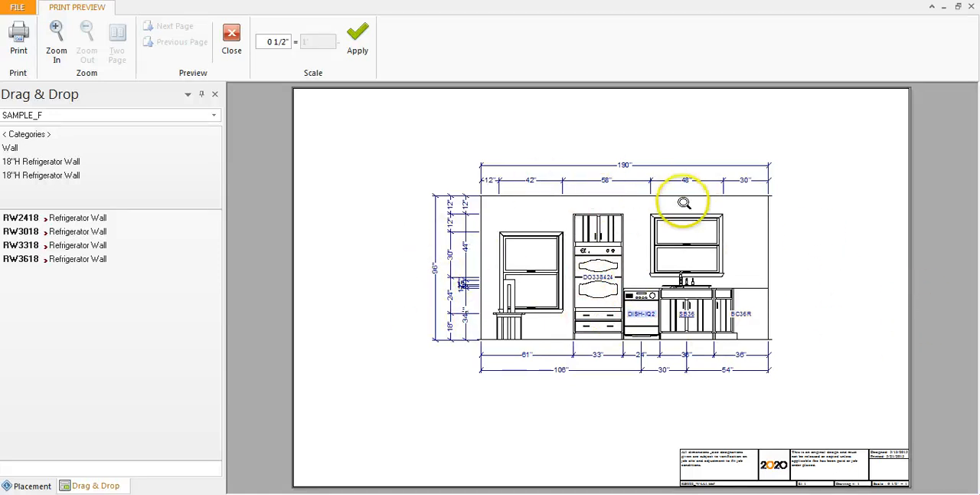